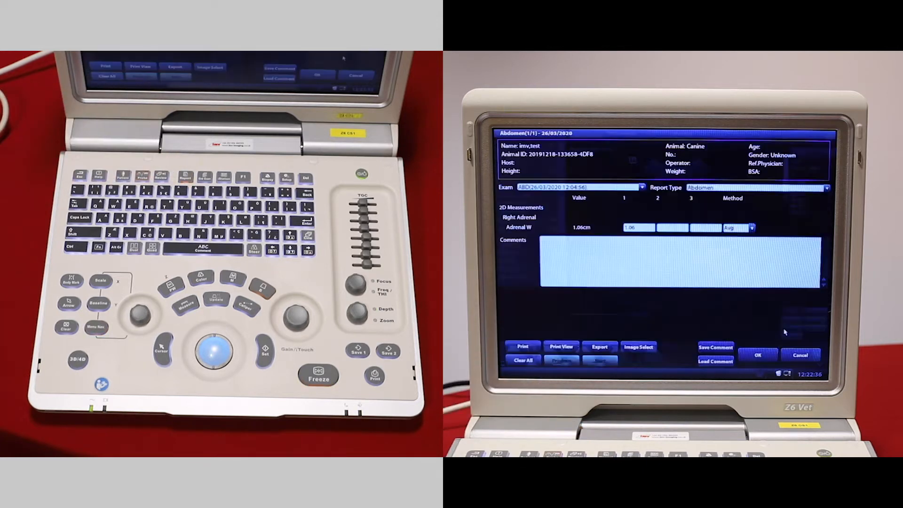
# - Type the comment 'vtfdgr ruhtgtfvgrgfc' into the report's Comments box
pyautogui.click(216, 351)
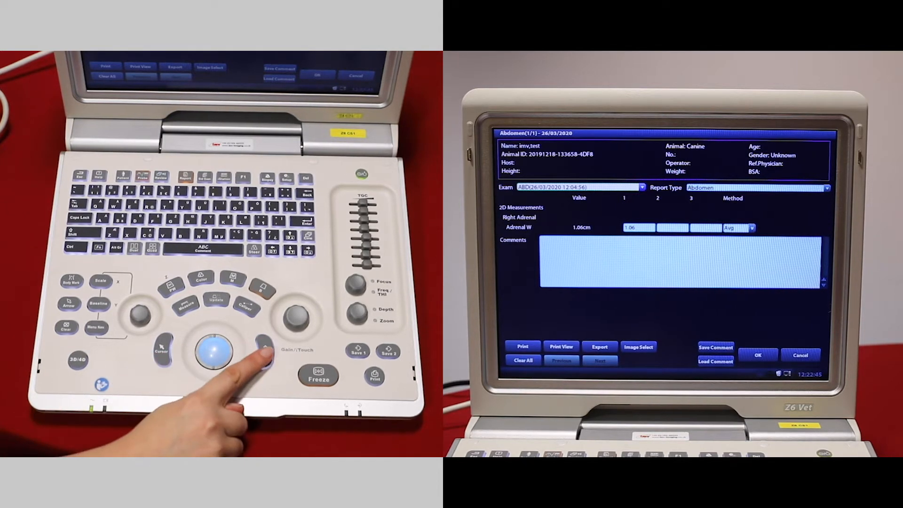
pyautogui.write('vtfdgr')
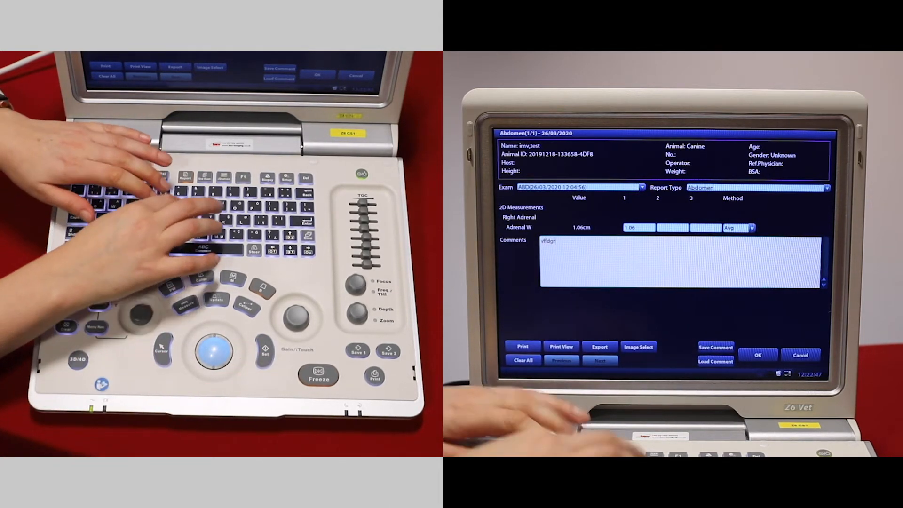
pyautogui.write('ruhtgtfvgrgfc')
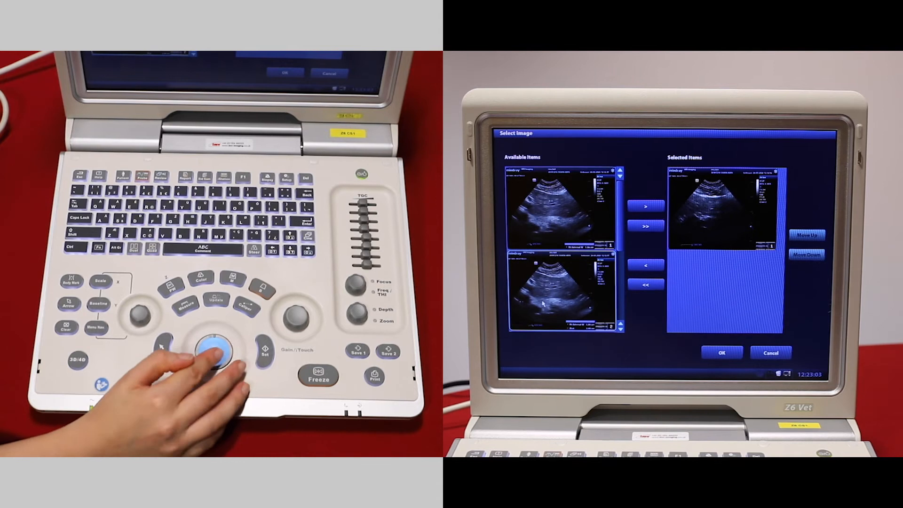
# - Move another ultrasound image into Selected Items for the abdomen report
pyautogui.click(645, 207)
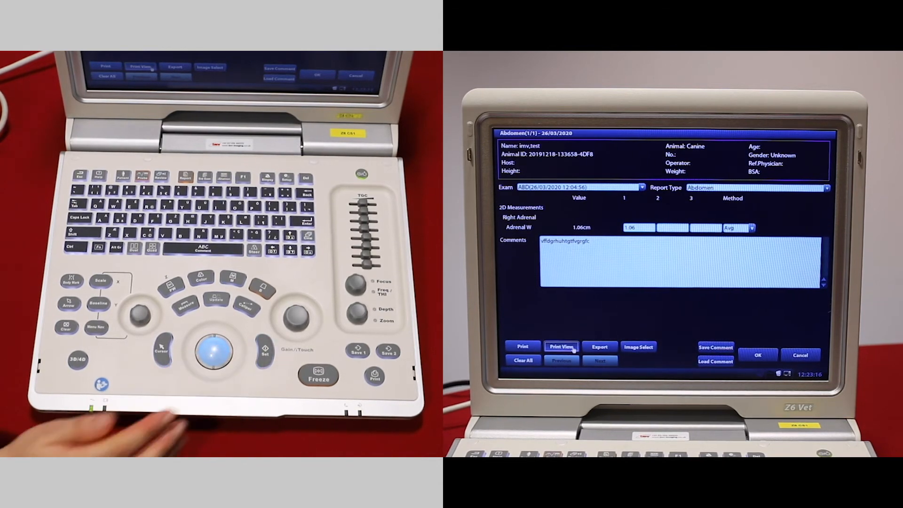
# - Open Print View to show the abdomen report with measurements and two images
pyautogui.click(561, 346)
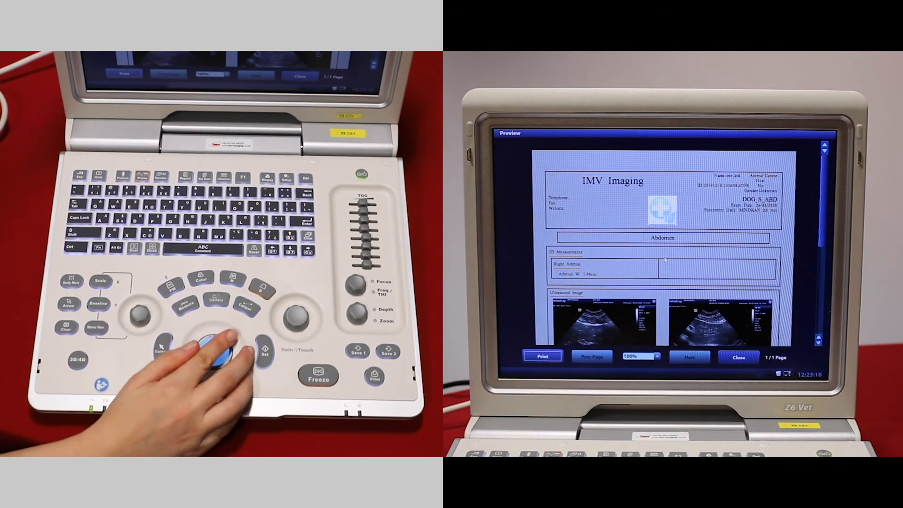